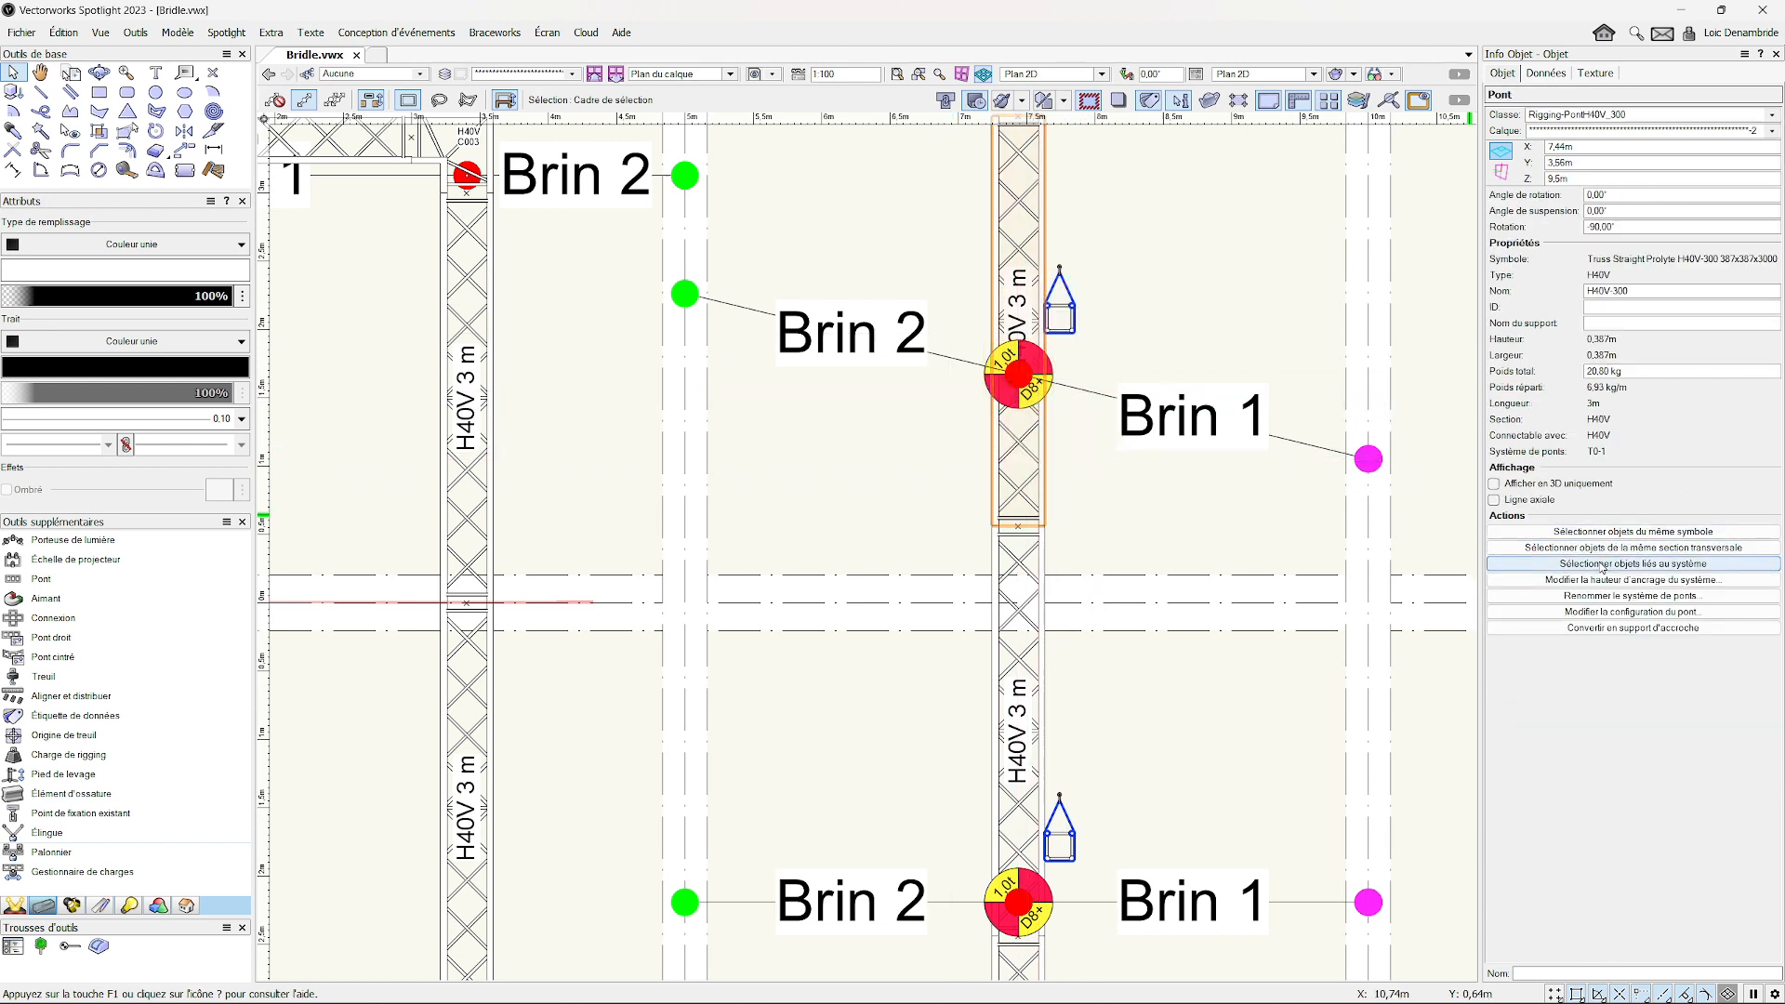
# Select the hoist on the vertical truss to show its Brin 1 and Brin 2 bridle data.
pyautogui.click(1632, 563)
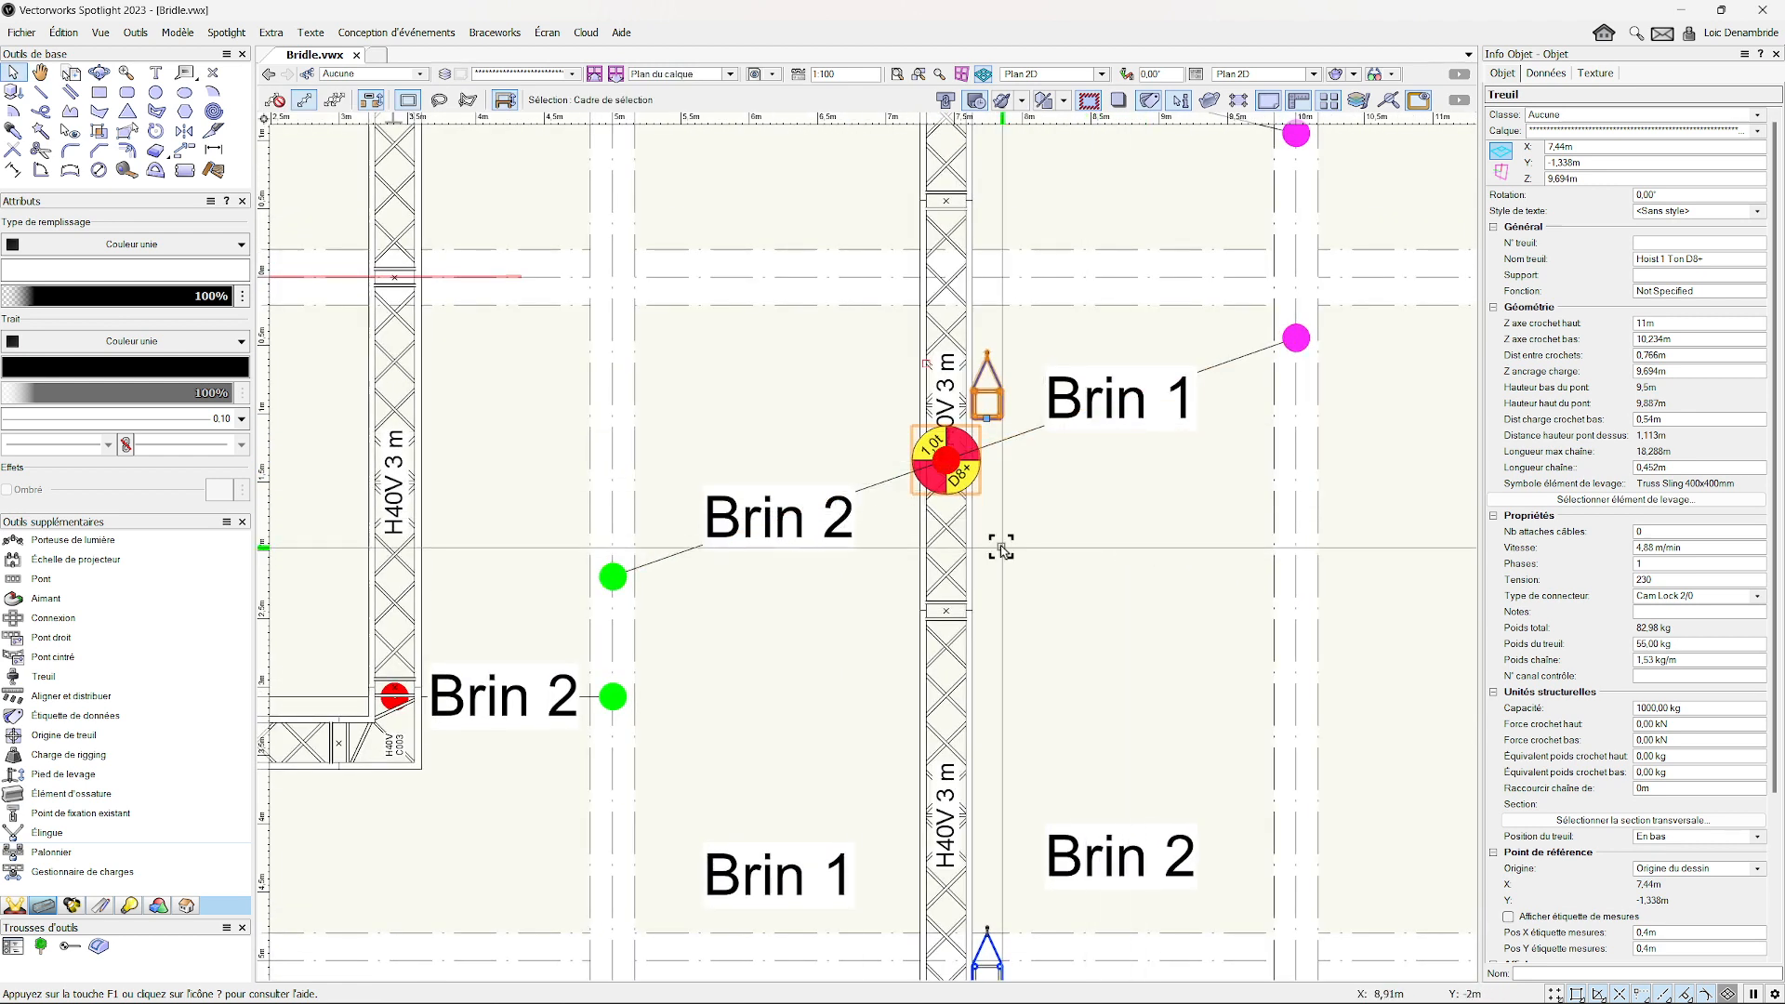
# Move the hoist's bridle leg anchors to new spots on the ceiling beams, then deselect.
pyautogui.click(940, 154)
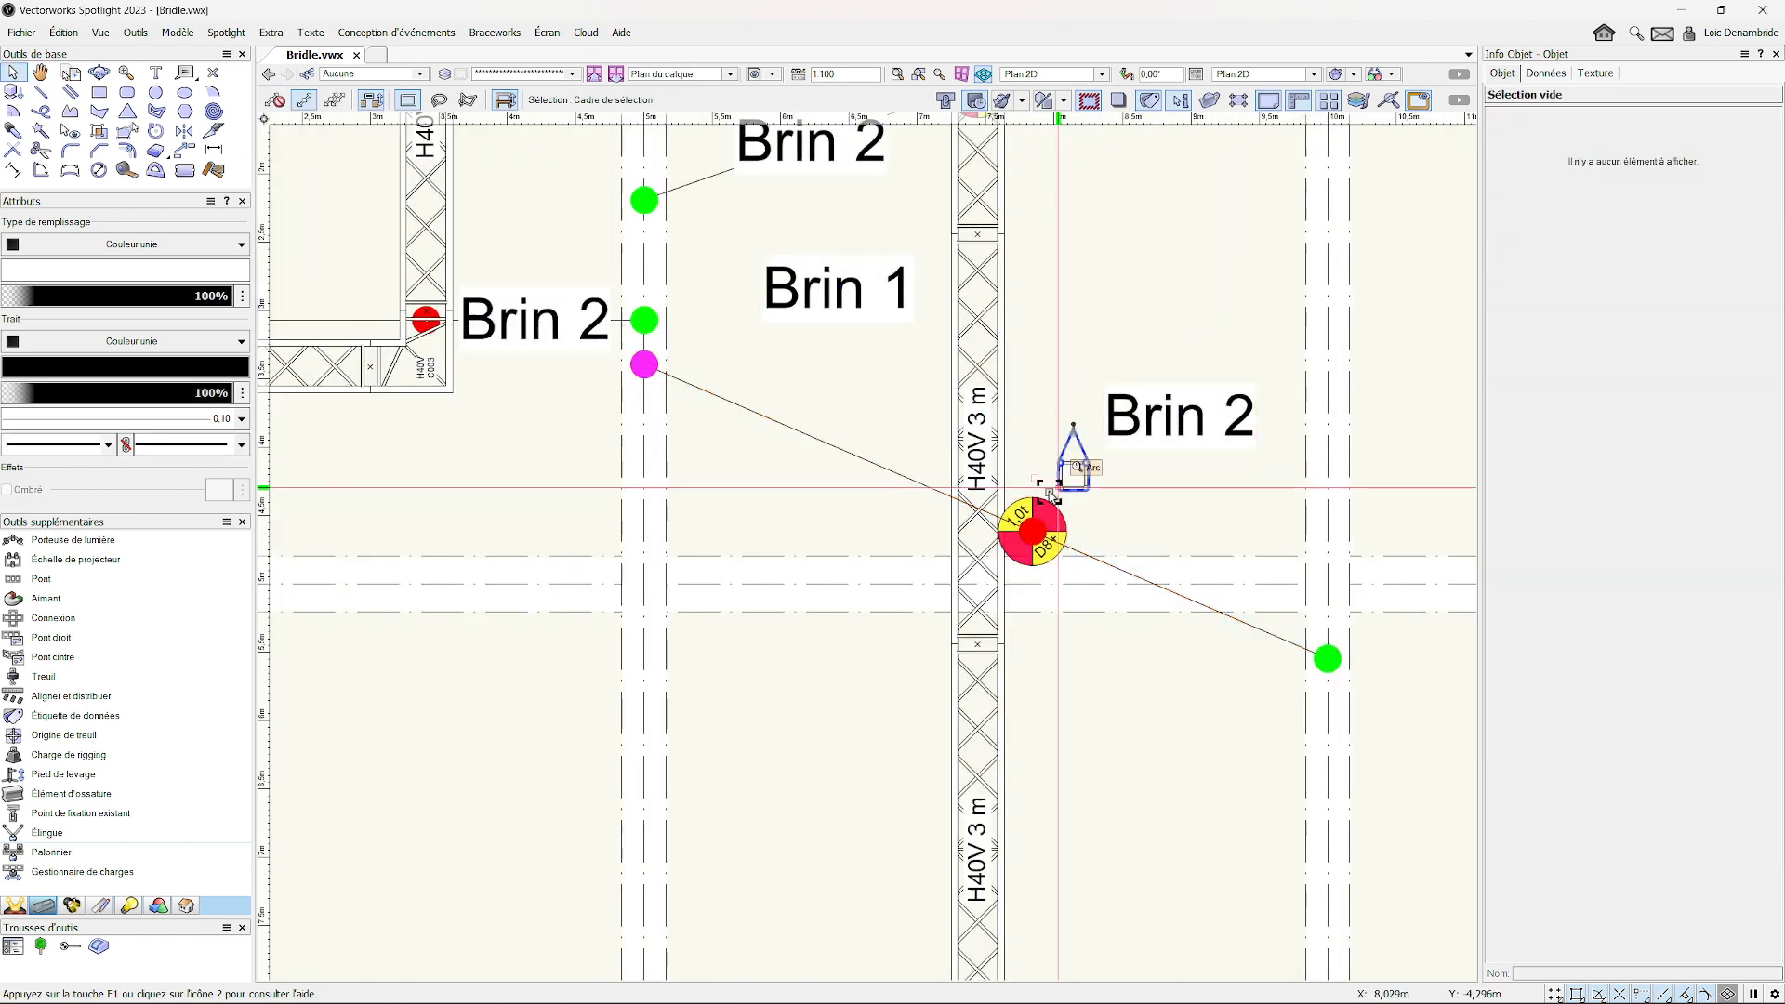
pyautogui.click(1031, 536)
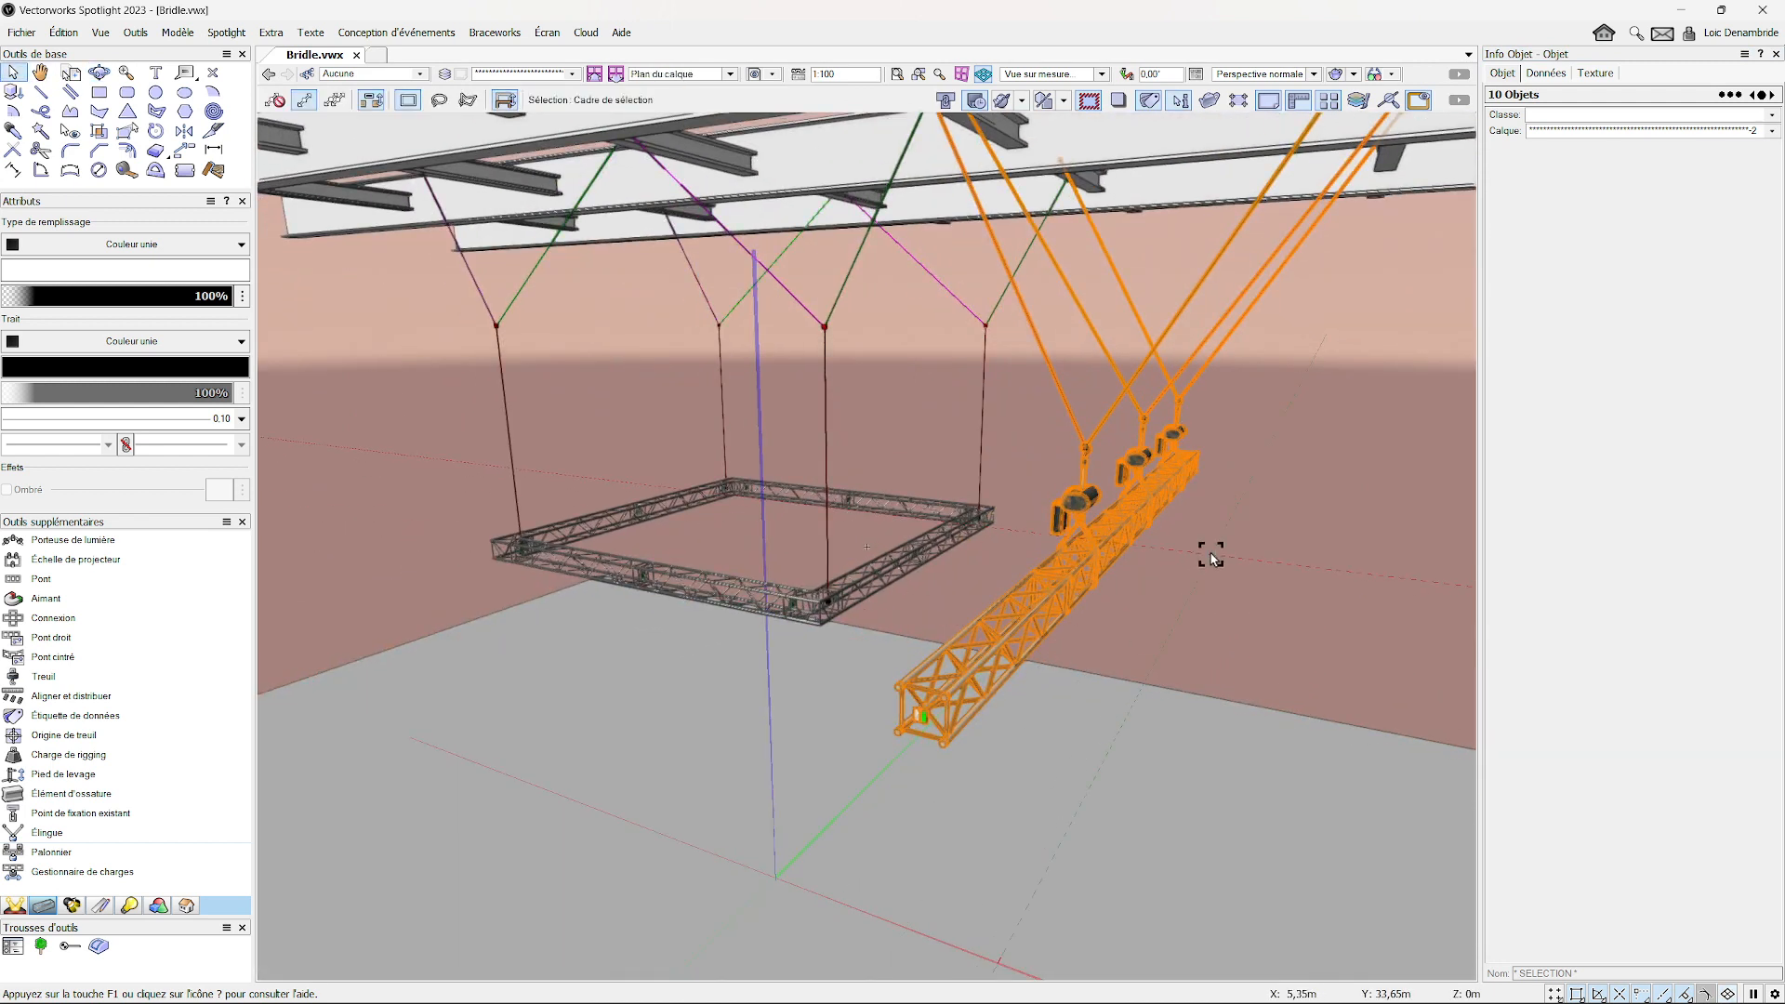
pyautogui.moveTo(1252, 416)
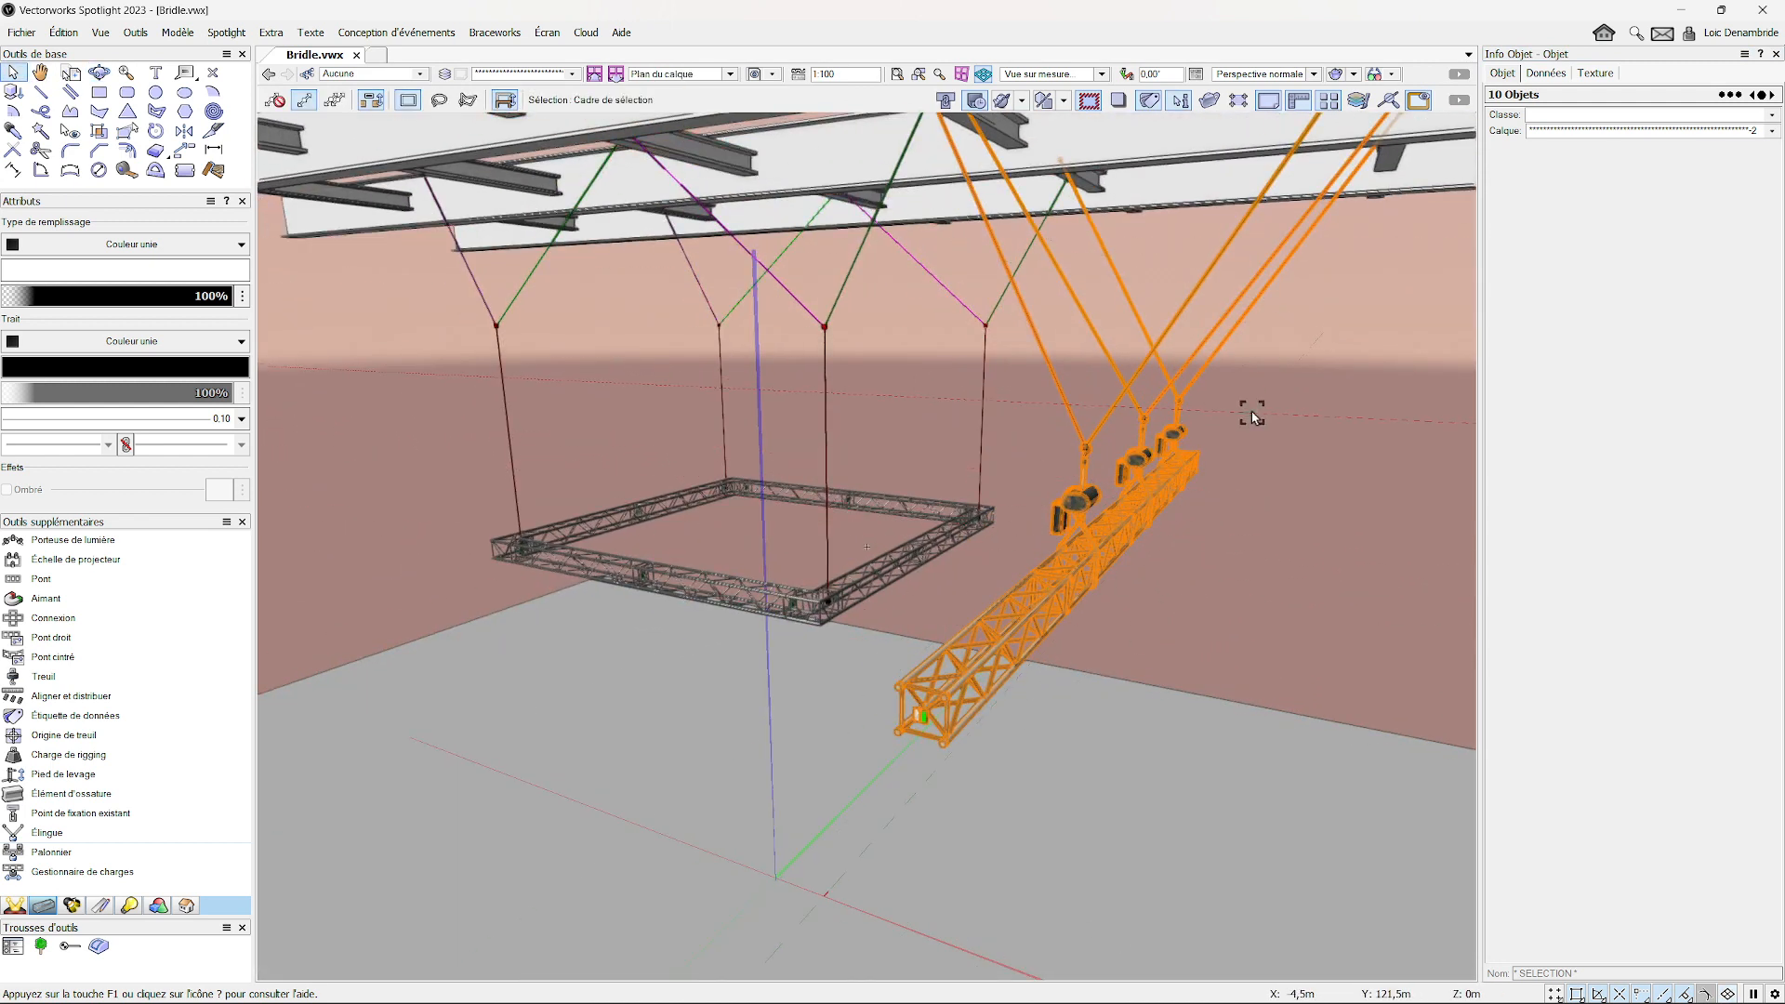